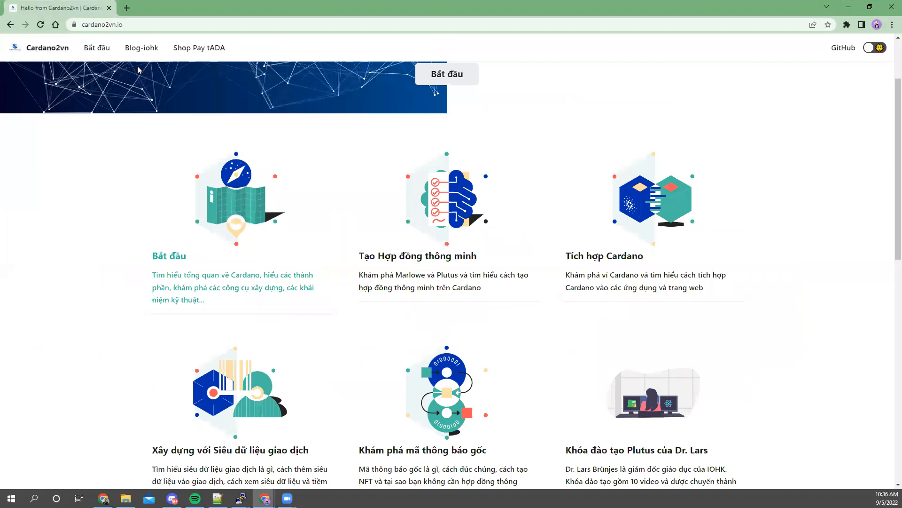
Open 'Tăng cường bảo mật cho Ubuntu Server' via Vận hành một Stake Pool > Stake Pool Course > Handbook.
scroll("down", 3)
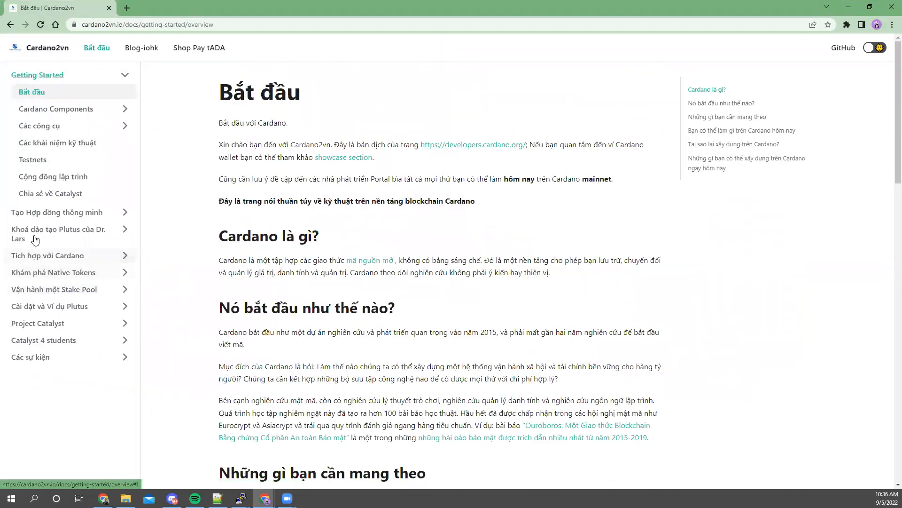
left_click(54, 289)
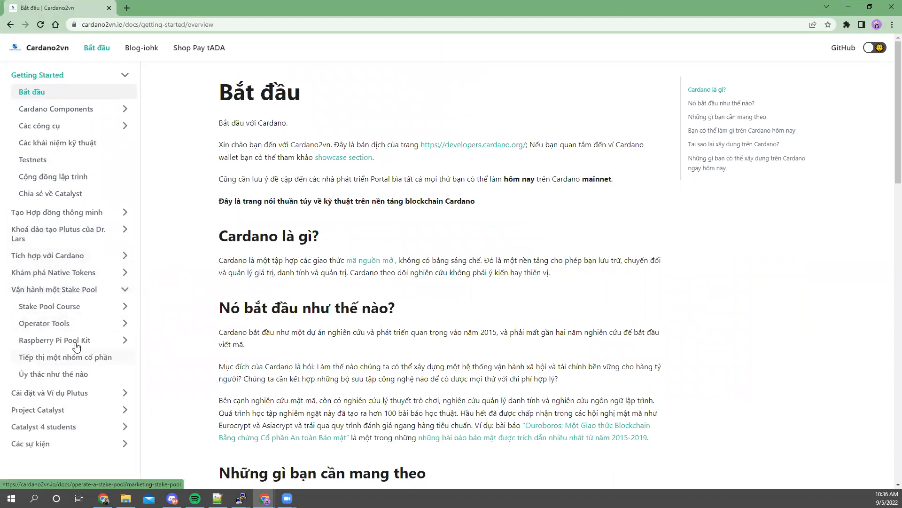
left_click(50, 306)
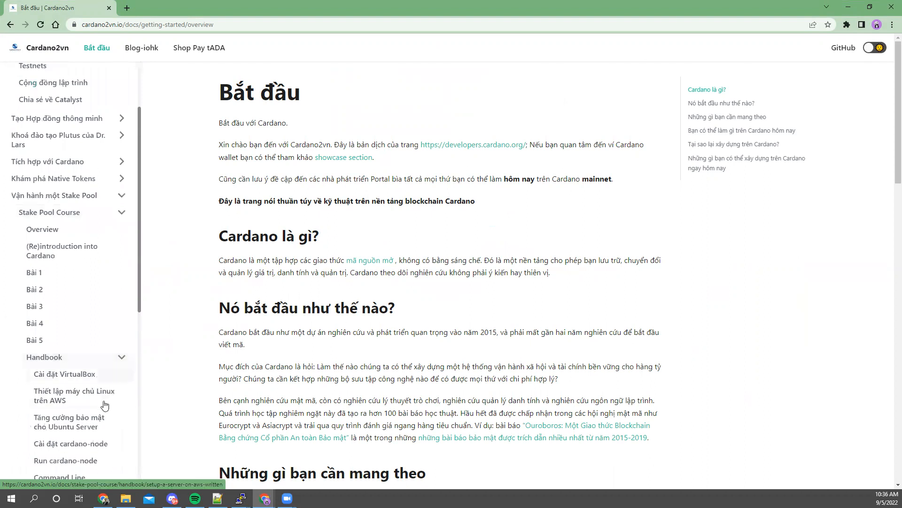
left_click(69, 421)
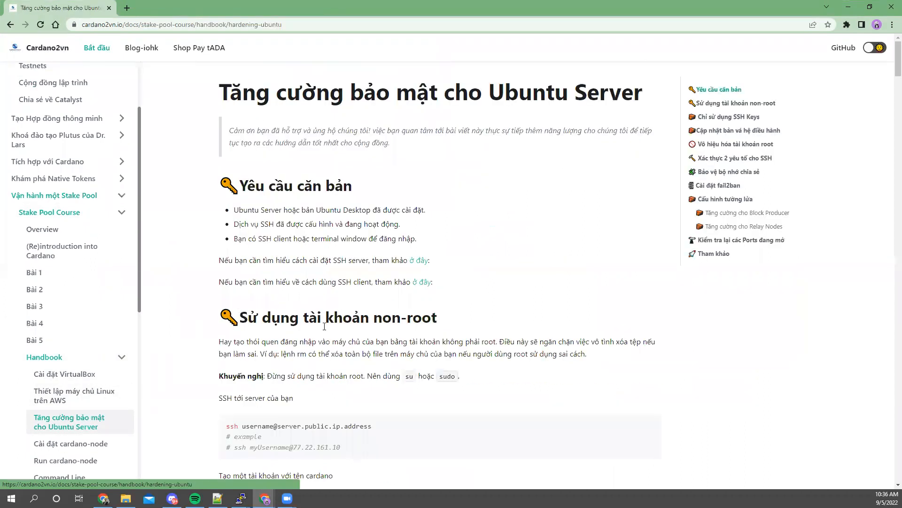
Run the guide's 'sudo apt-get update -y && sudo apt-get upgrade -y' in PuTTY.
left_click(738, 130)
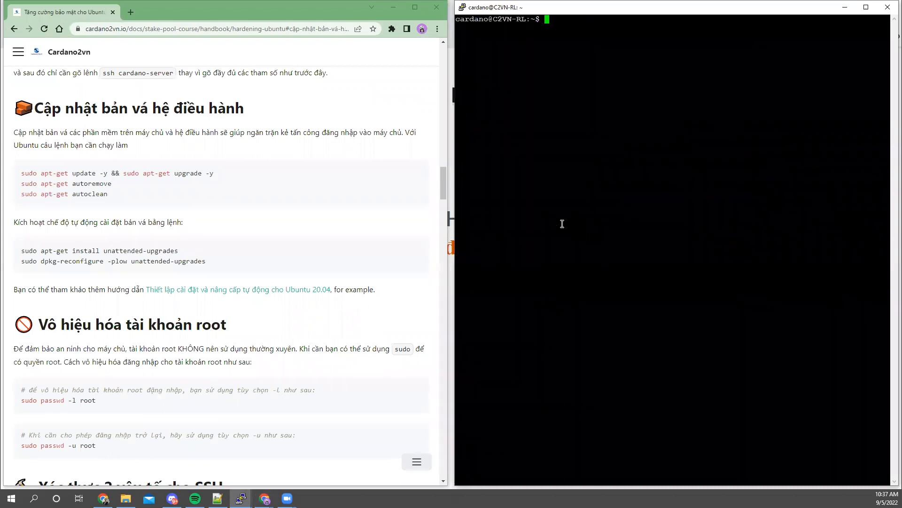
mouse_move(318, 126)
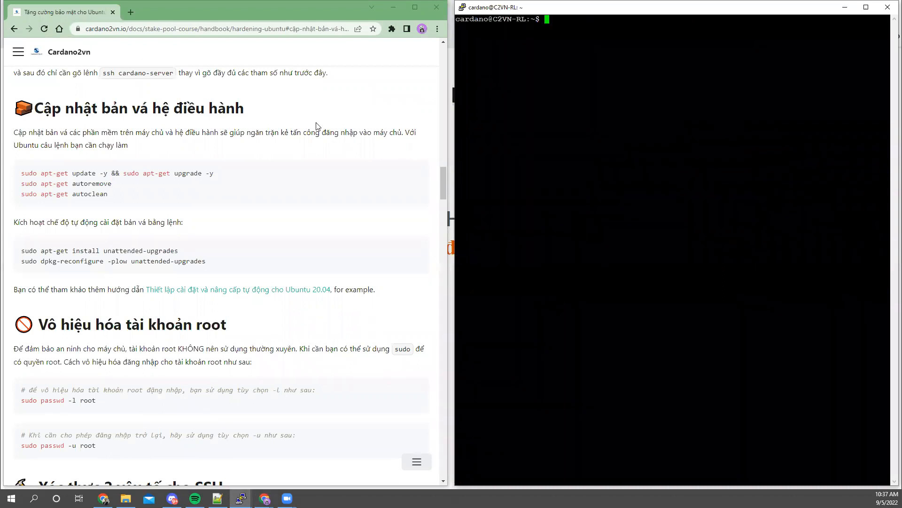
left_click(411, 170)
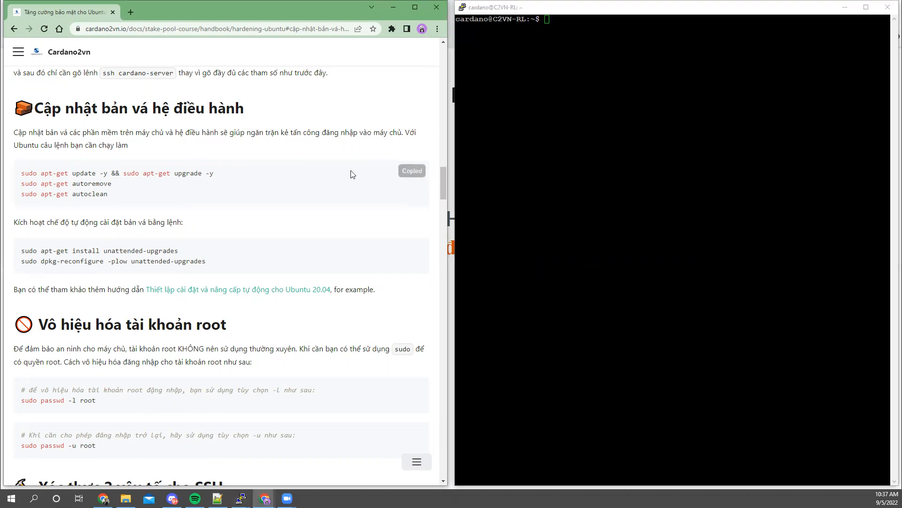
mouse_move(89, 185)
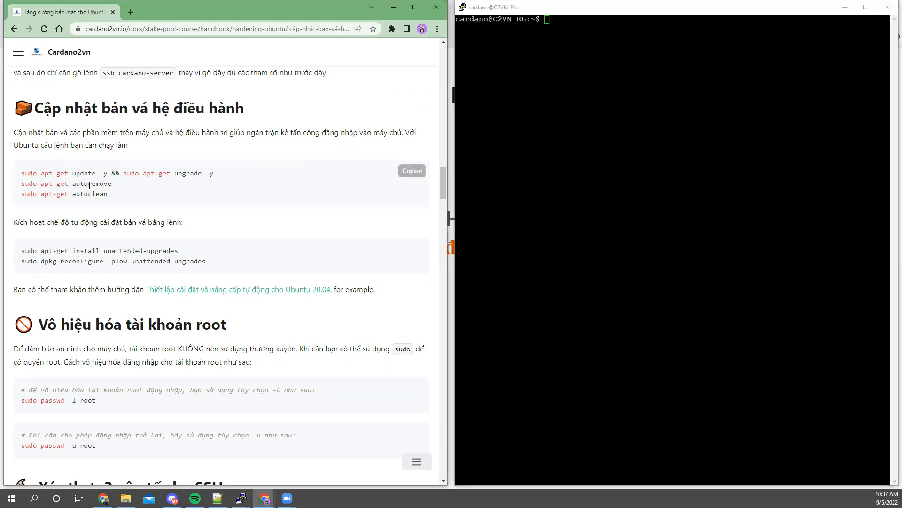
type("sudo apt-get update -y && sudo apt-get upgrade -y")
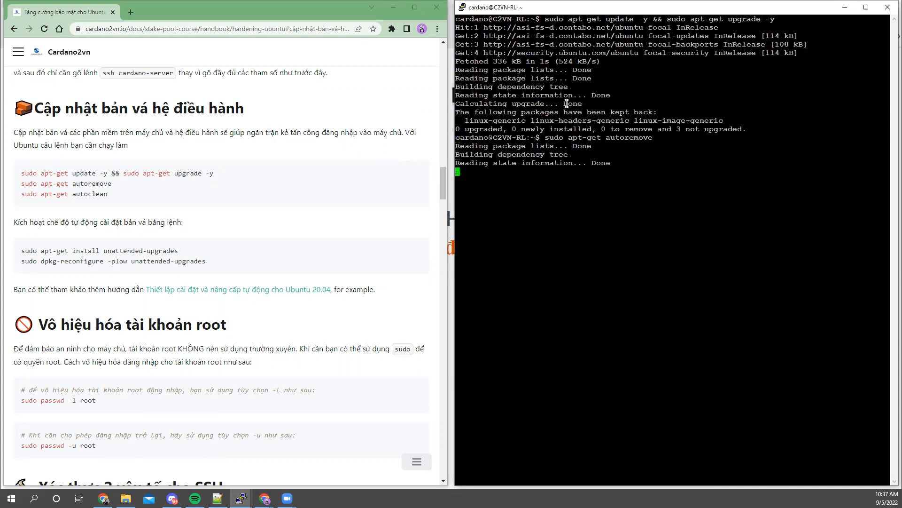
Enter 'sudo apt-get autoclean' and select the guide's automatic security updates commands.
type("sudo apt-get autoclean")
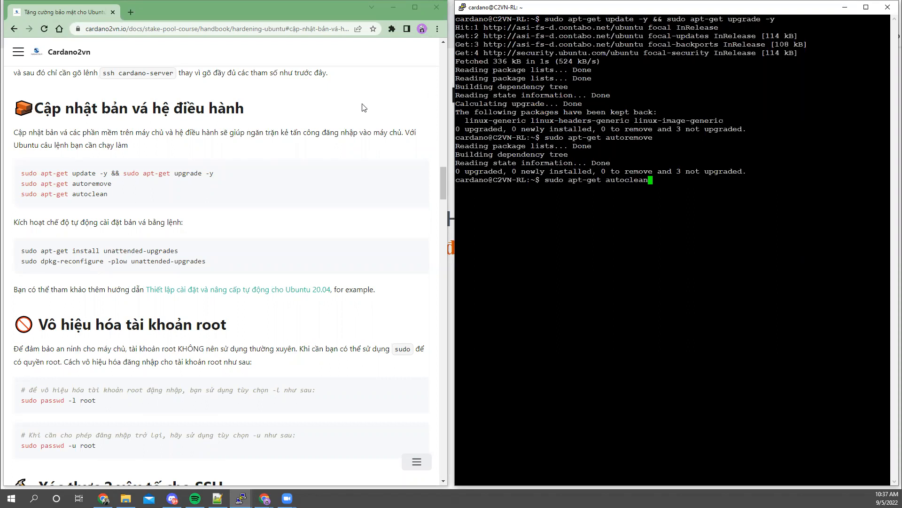
left_click_drag(22, 183, 108, 194)
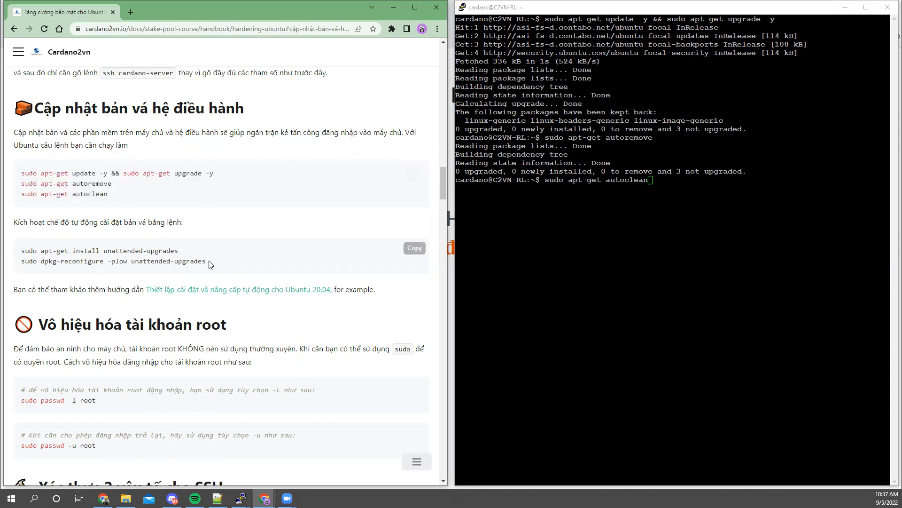
left_click_drag(21, 250, 206, 261)
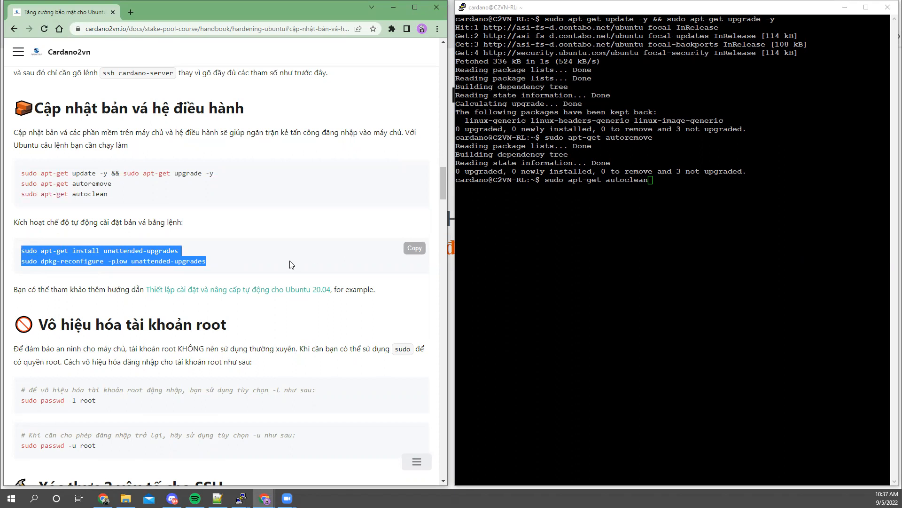
mouse_move(121, 217)
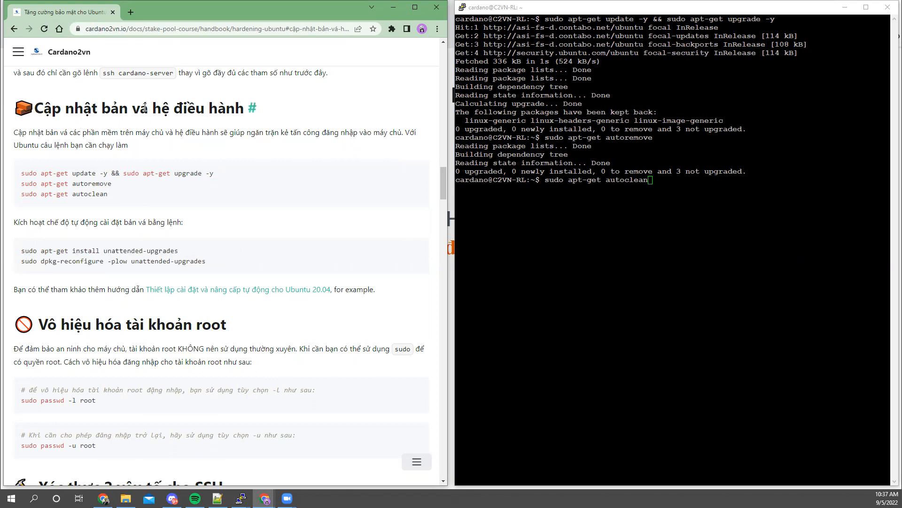
mouse_move(92, 121)
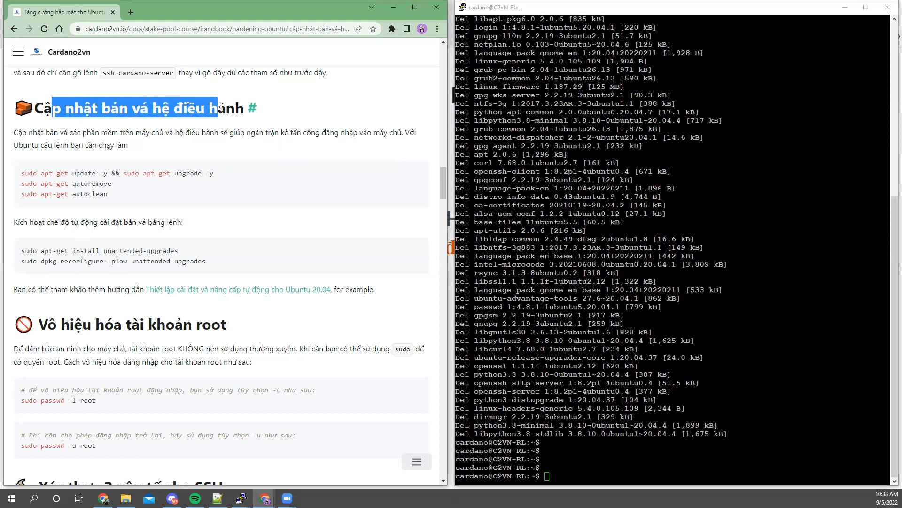
Lock the root account with 'sudo passwd -l root'.
scroll("down", 3)
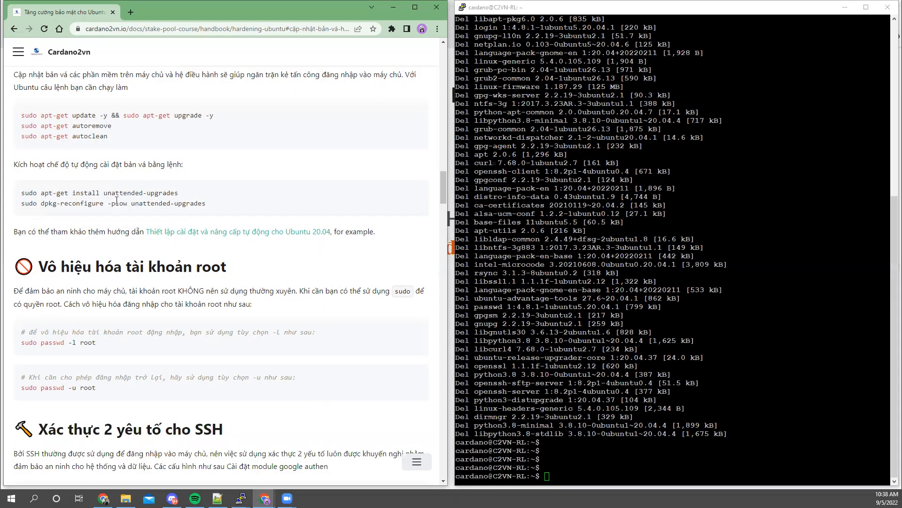
scroll("down", 3)
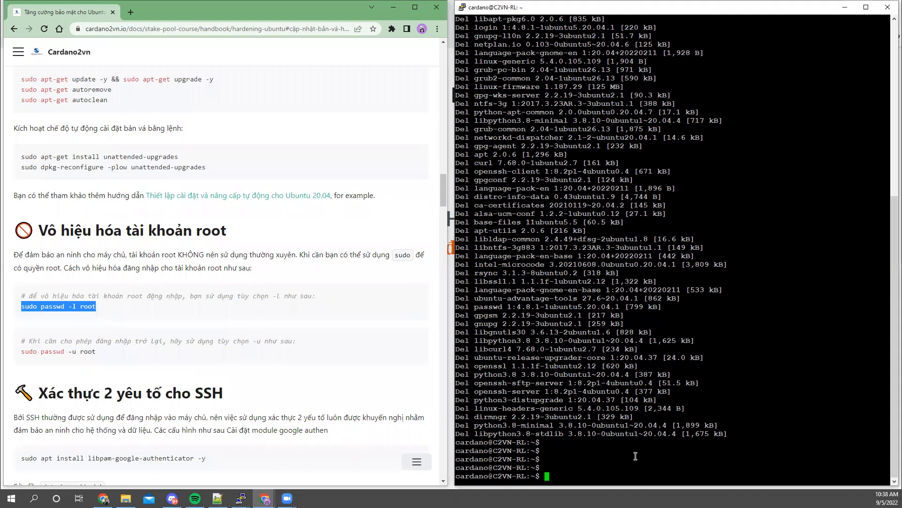
type("sudo passwd -l root")
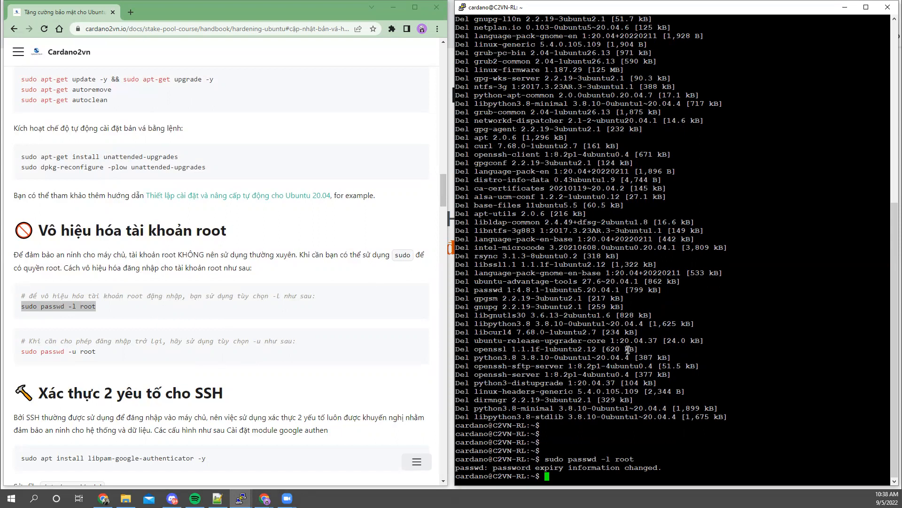
Search the web for the root re-enable command and rerun 'sudo apt-get autoclean'.
scroll("down", 3)
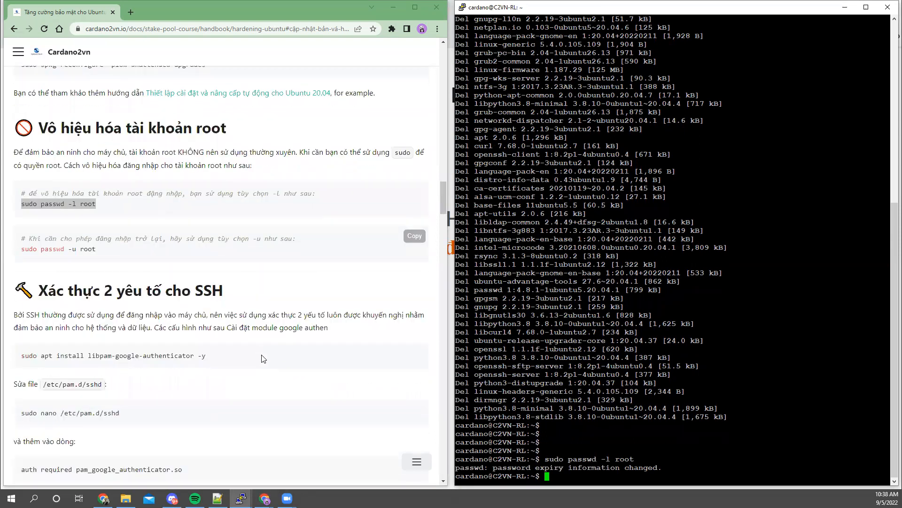
scroll("down", 3)
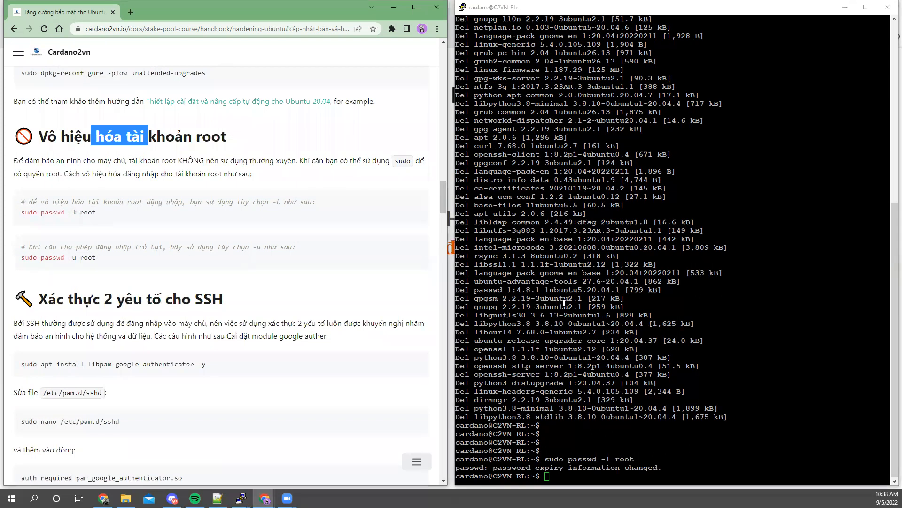
mouse_move(102, 261)
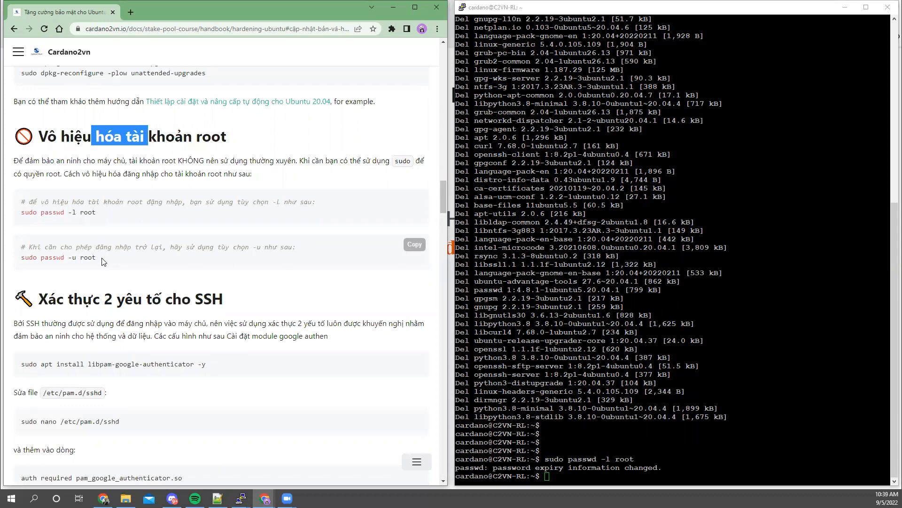
double_click(59, 257)
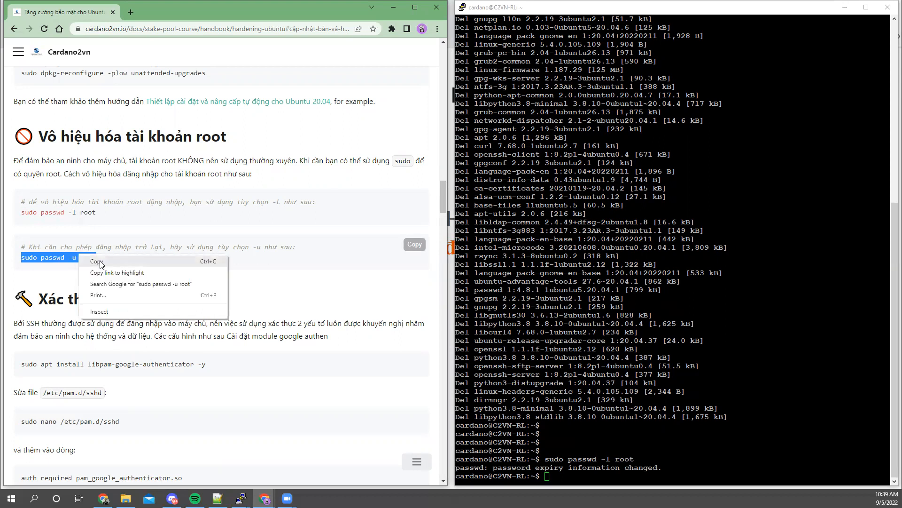
left_click(132, 283)
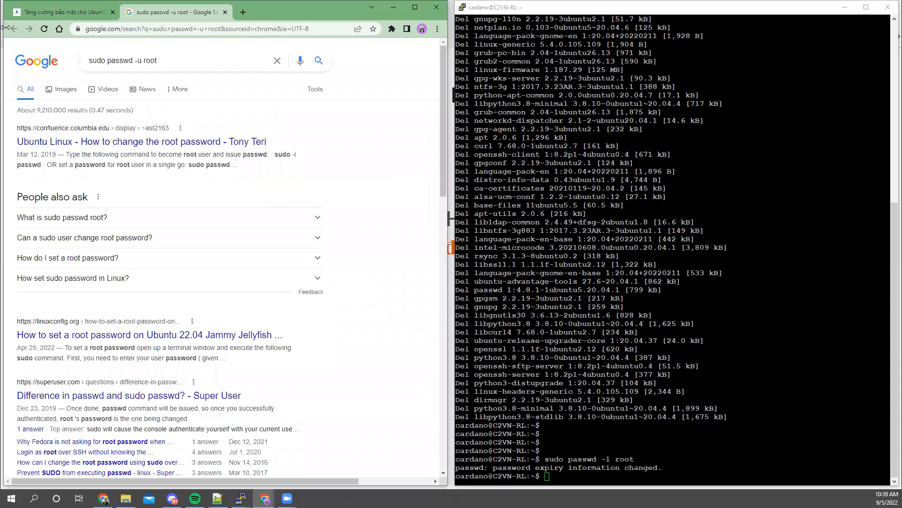
left_click(63, 11)
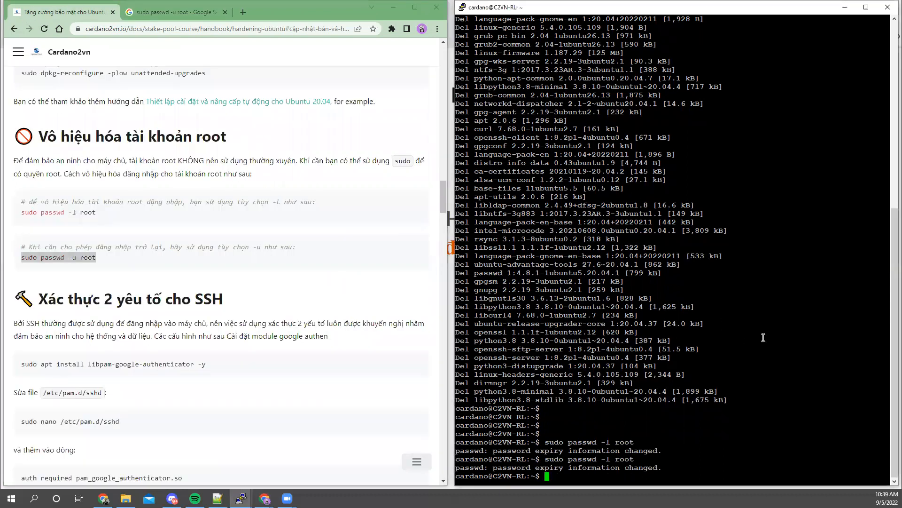
type("sudo apt-get autoclean")
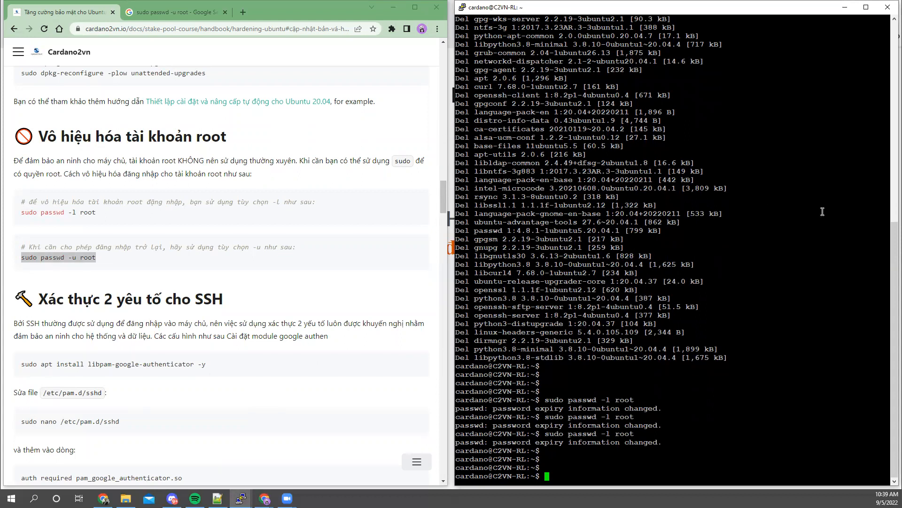
Check libpam-google-authenticator is the newest version, then edit /etc/pam.d/sshd in nano.
scroll("down", 3)
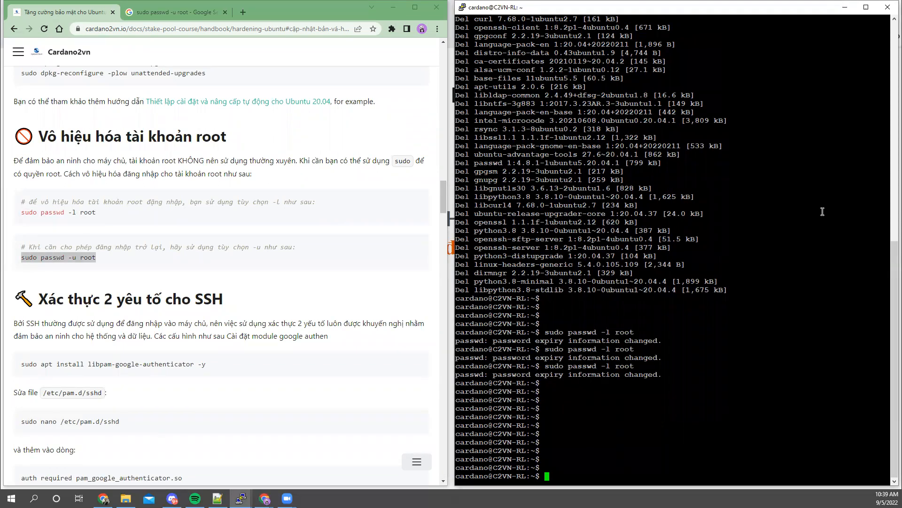
scroll("down", 3)
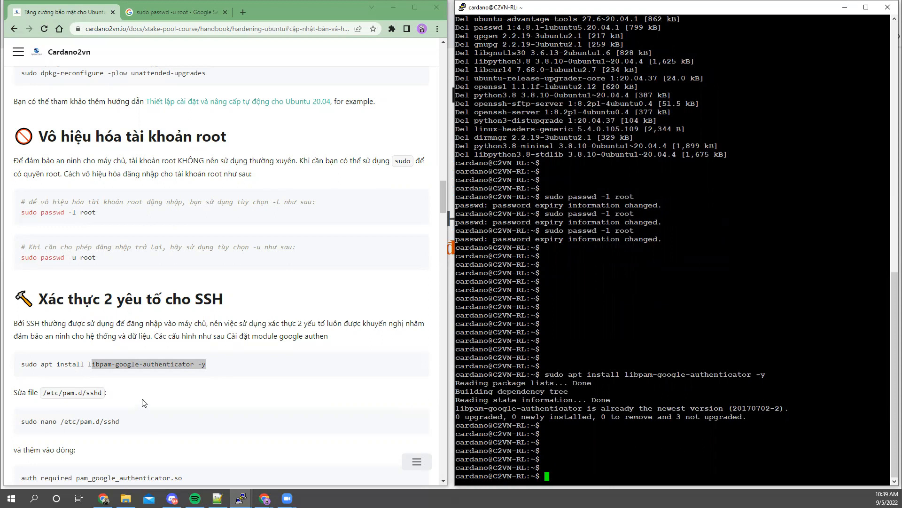
scroll("down", 3)
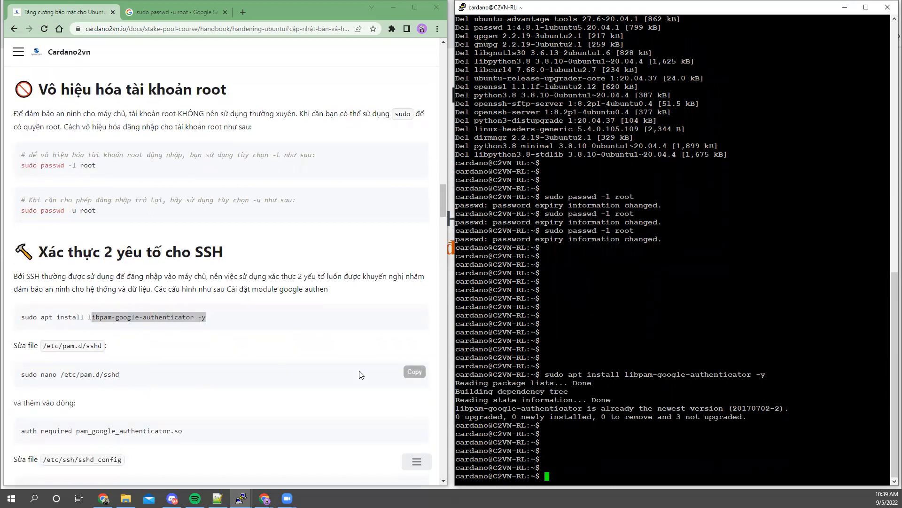
type("sudo nano /etc/pam.d/sshd")
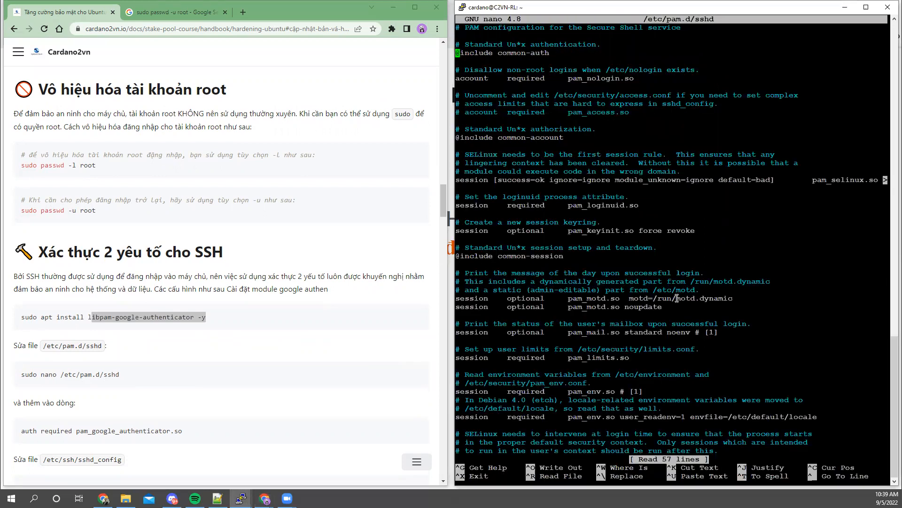
Append pam_google_authenticator.so debug nullok and pam_permit.so auth lines to /etc/pam.d/sshd.
scroll("down", 3)
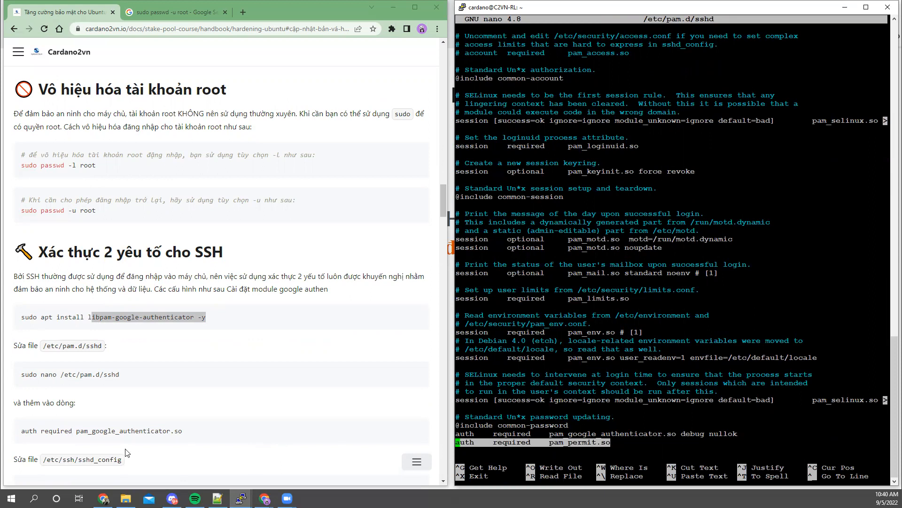
scroll("down", 3)
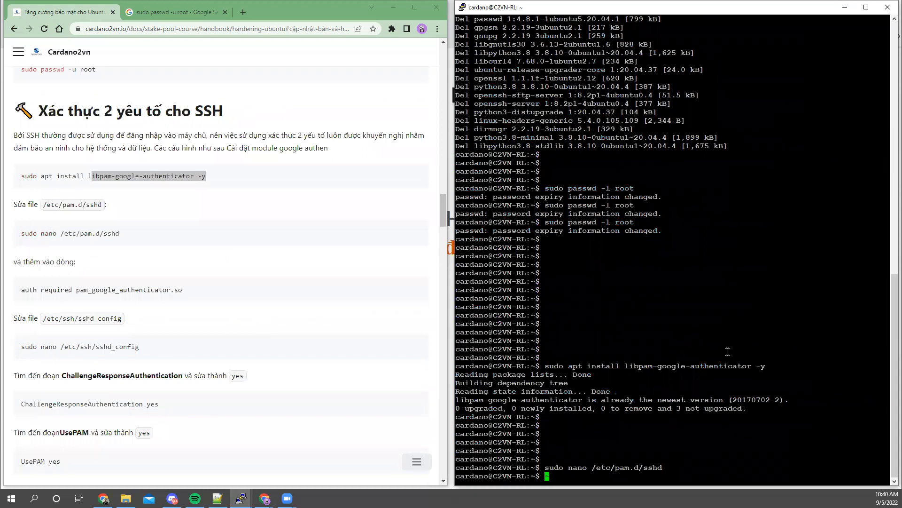
Open /etc/ssh/sshd_config in nano anyway despite the already-being-edited warning.
type("x")
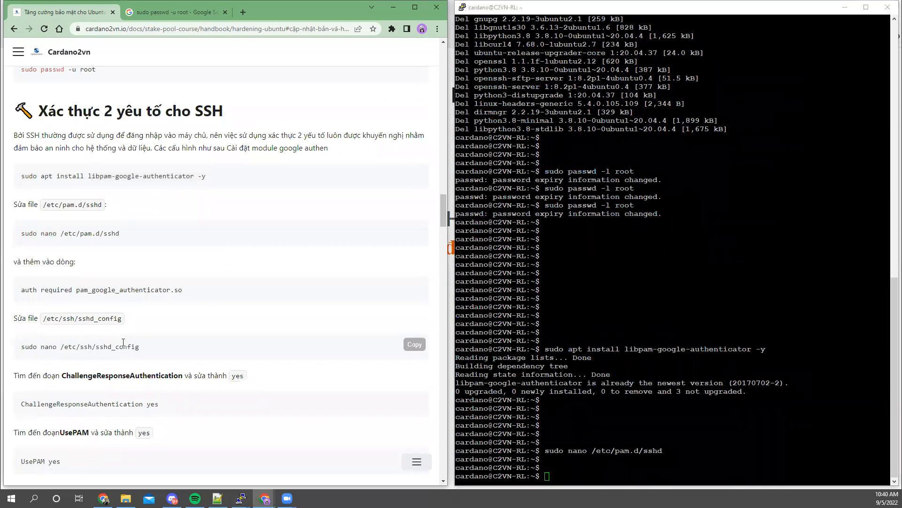
mouse_move(137, 349)
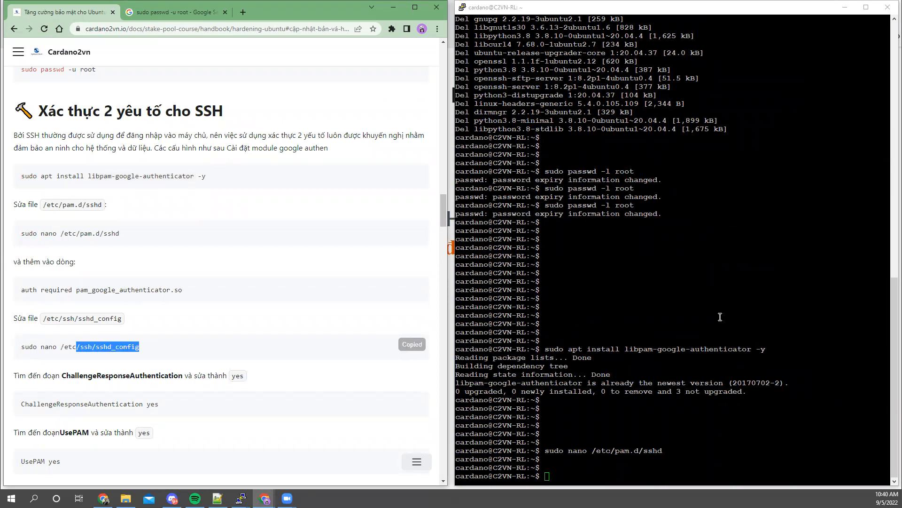
type("sudo nano /etc/ssh/sshd_config")
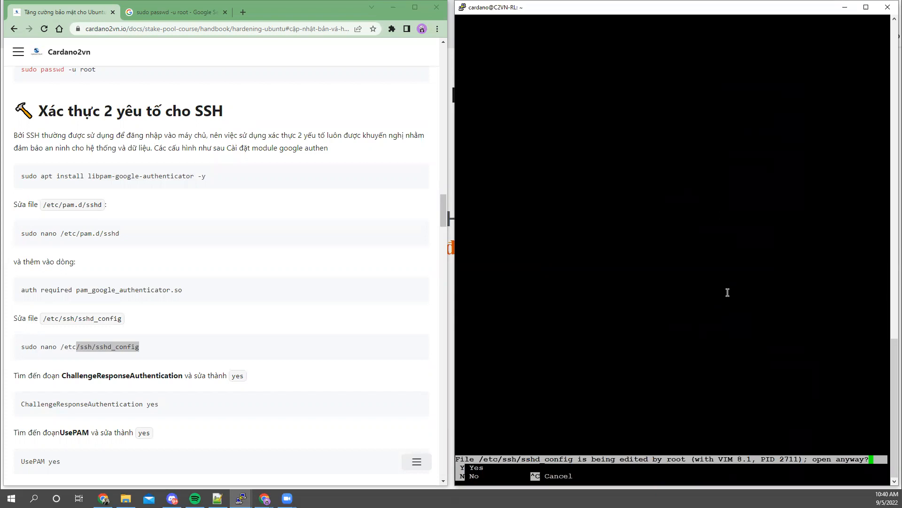
key("y")
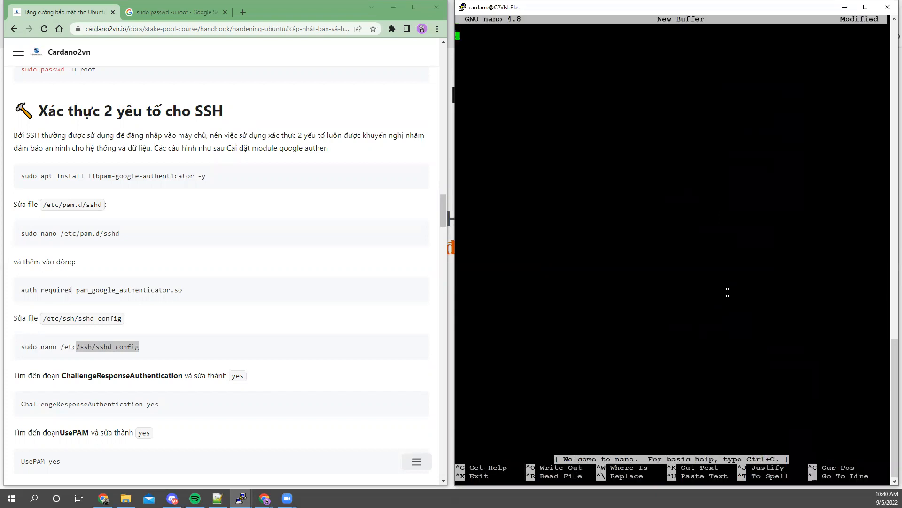
key("ctrl+x")
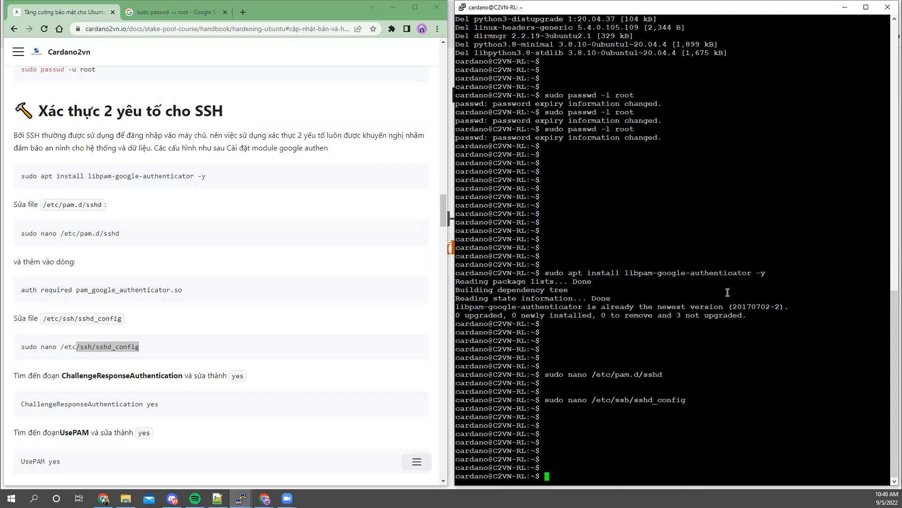
key("enter")
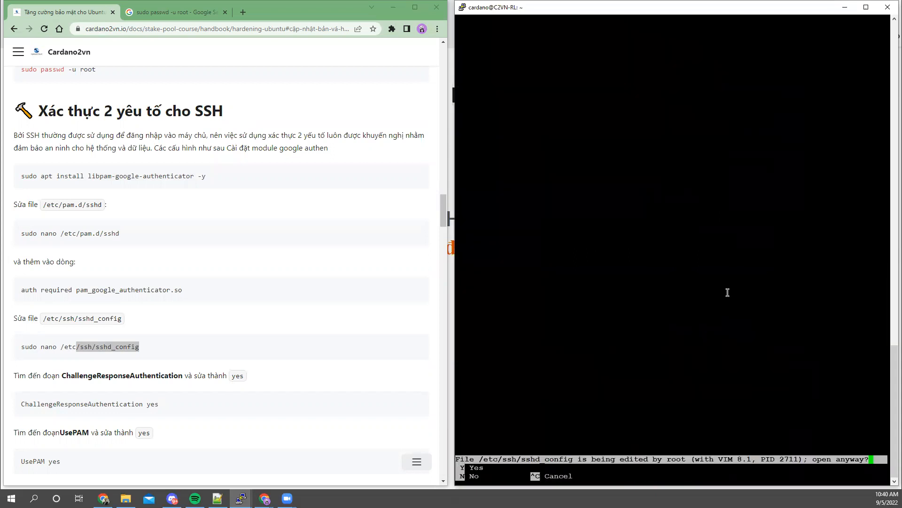
key("y")
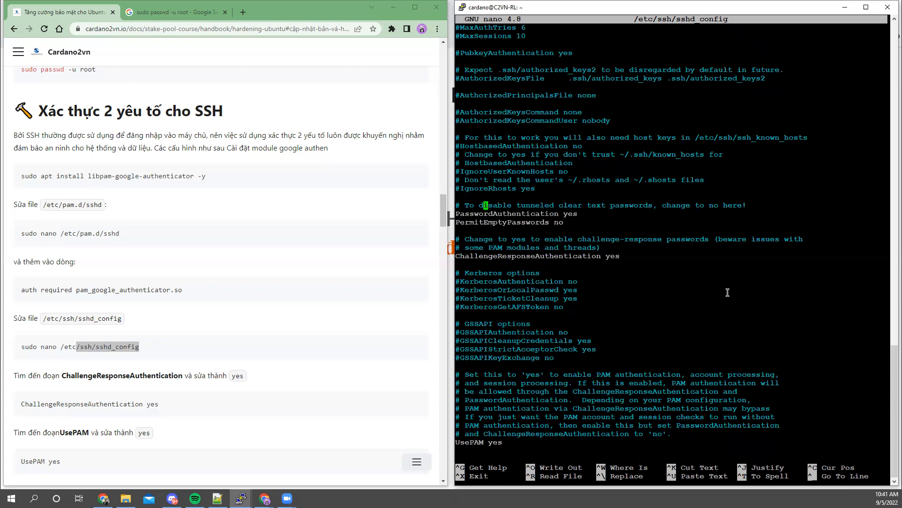
Search sshd_config for ChallengeResponseAuthentication and confirm it and UsePAM are yes.
key("ctrl+w")
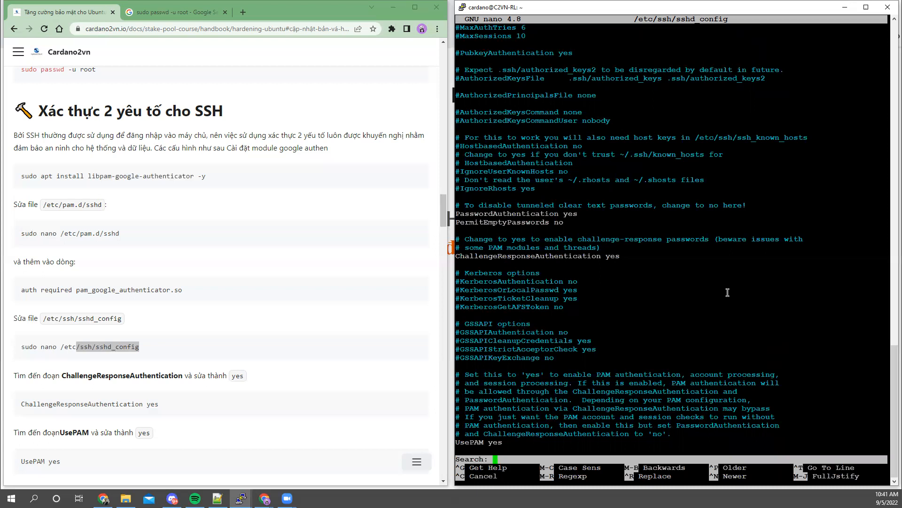
type("Chall")
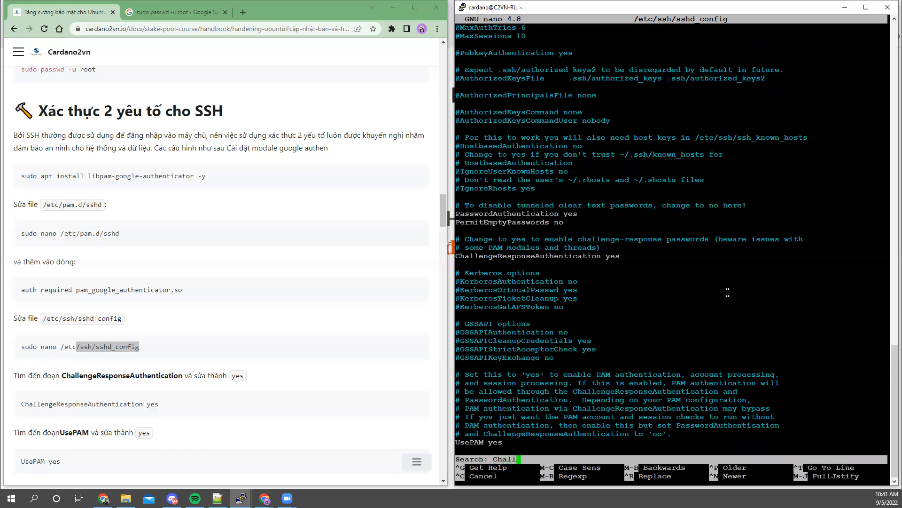
type("eng")
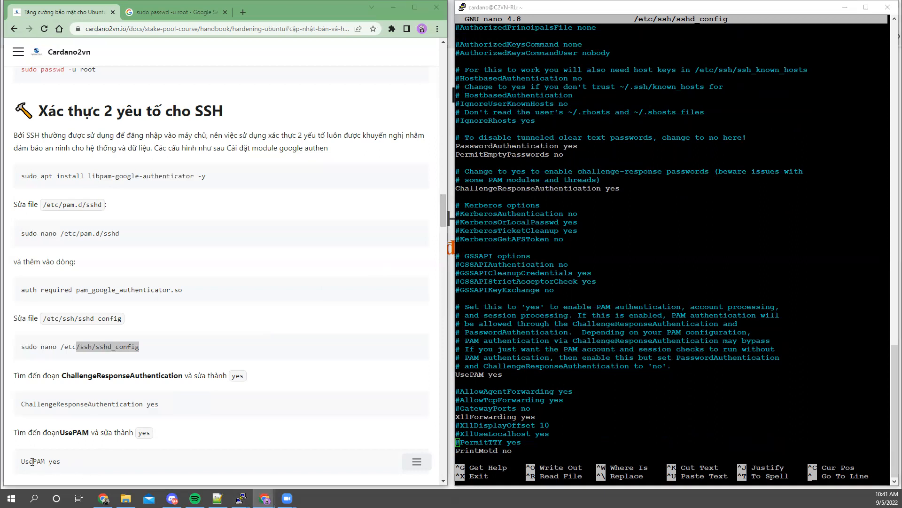
scroll("down", 3)
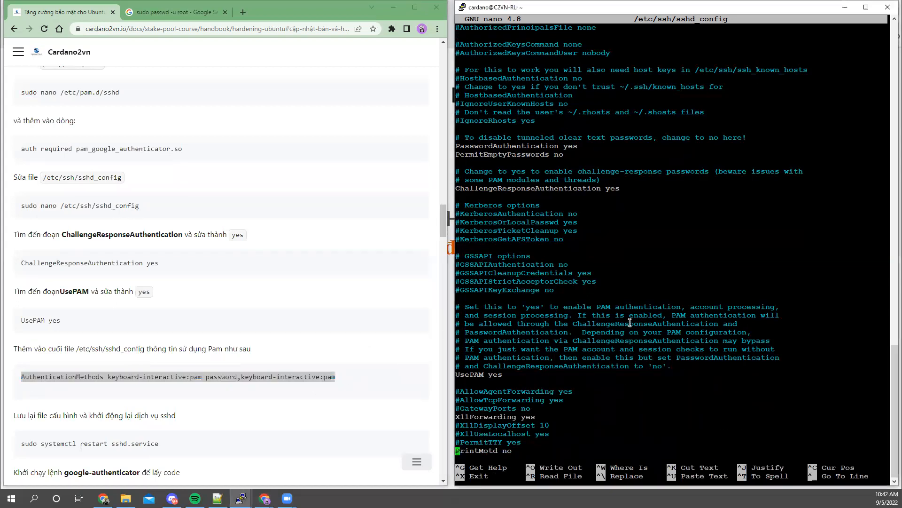
Add 'AuthenticationMethods keyboard-interactive:pam password,keyboard-interactive:pam' at the end of sshd_config and exit nano.
scroll("down", 3)
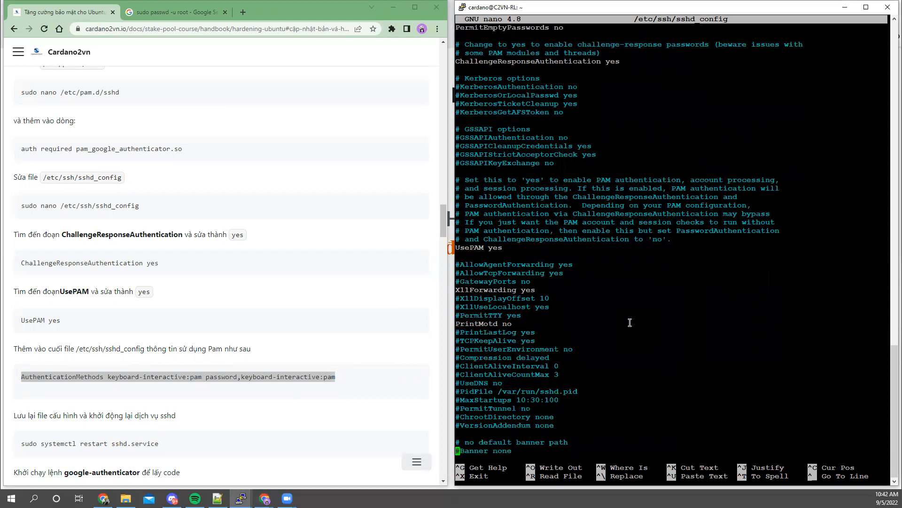
scroll("down", 3)
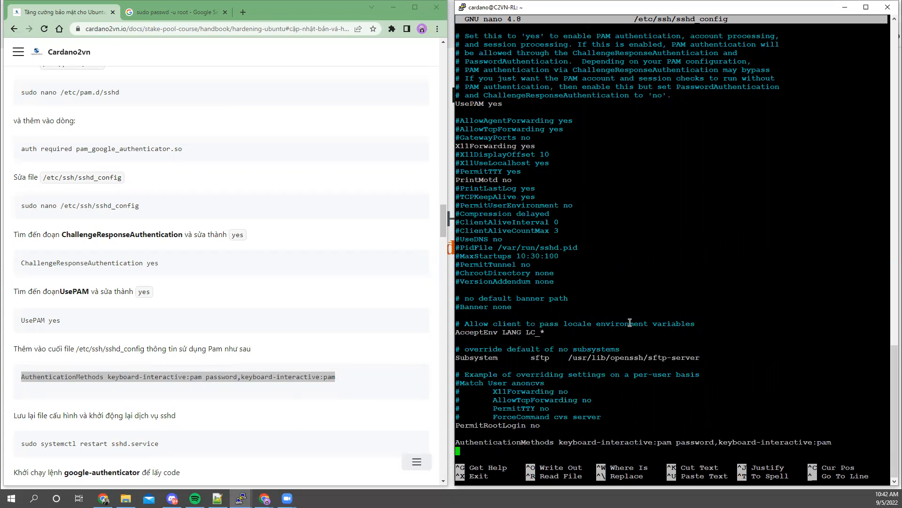
key("ctrl+x")
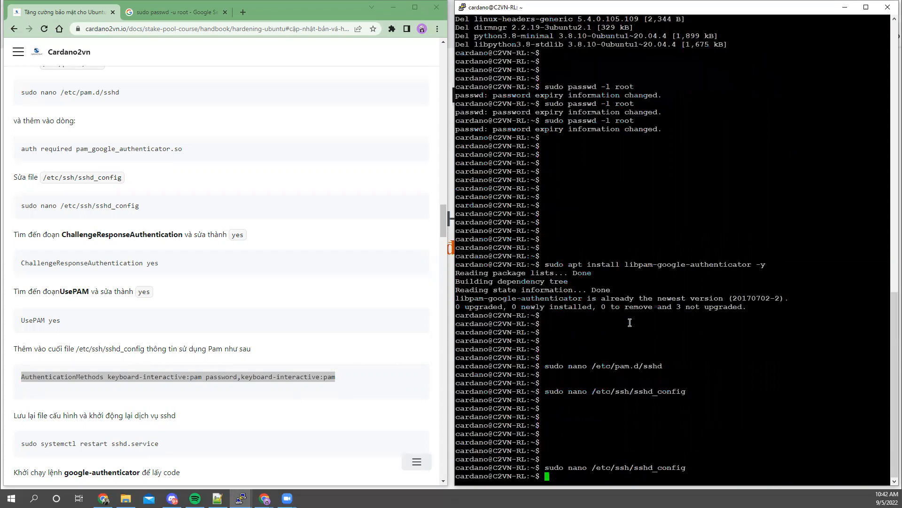
Restart sshd.service and start google-authenticator, reaching the time-based tokens prompt.
scroll("down", 3)
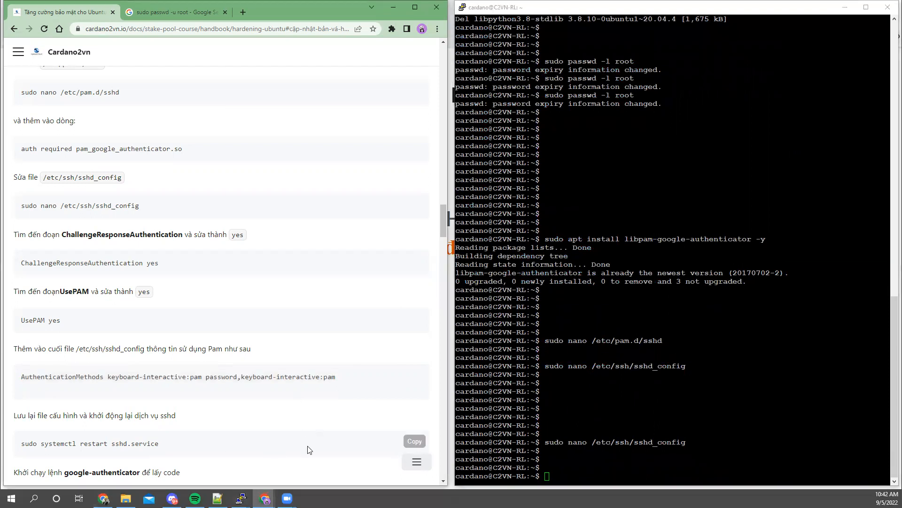
type("sudo systemctl restart sshd.service")
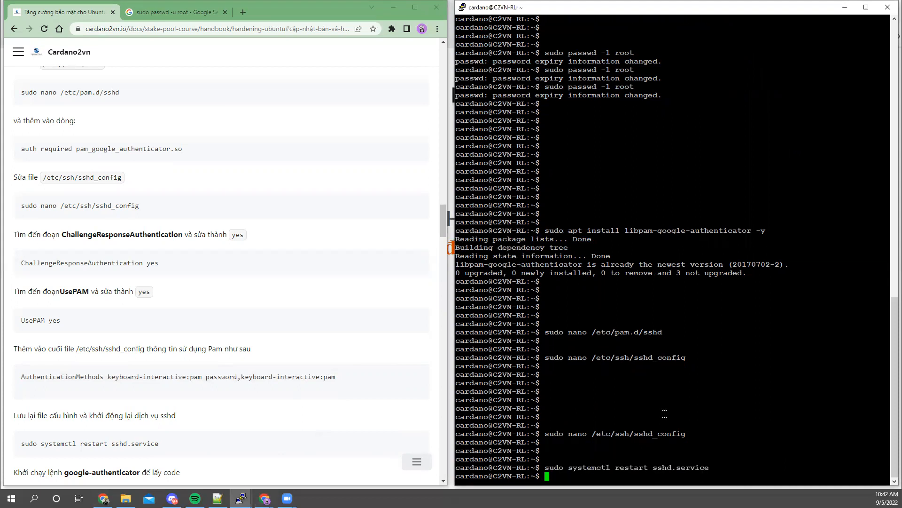
scroll("down", 3)
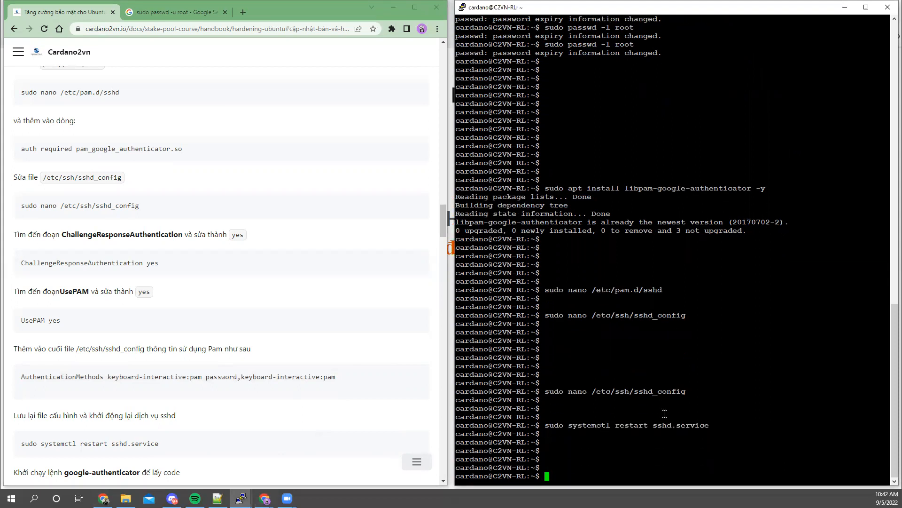
scroll("down", 3)
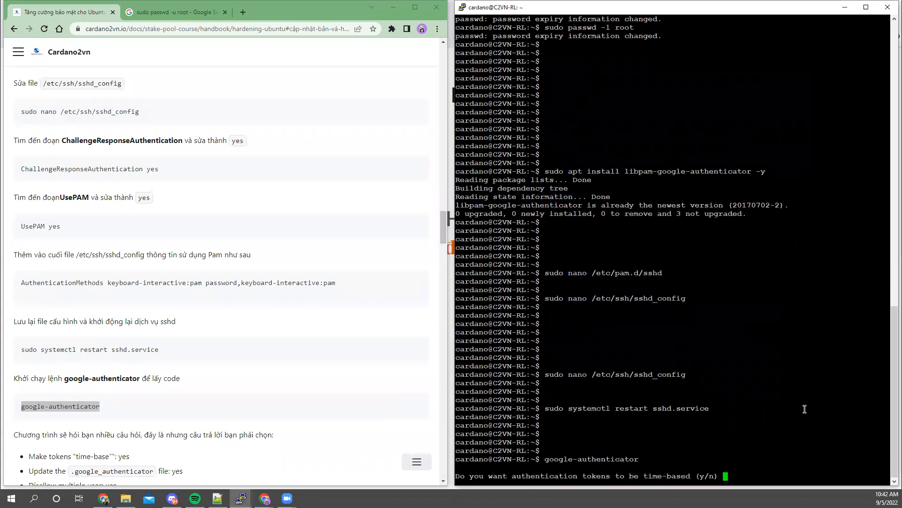
Answer google-authenticator: time-based y, update file y, disallow reuse n, skew y, rate-limiting y.
type("y")
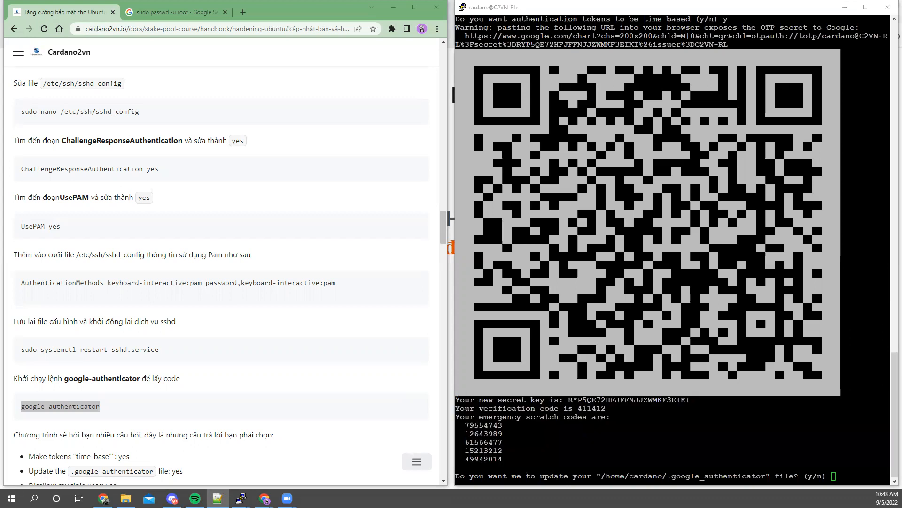
left_click(310, 497)
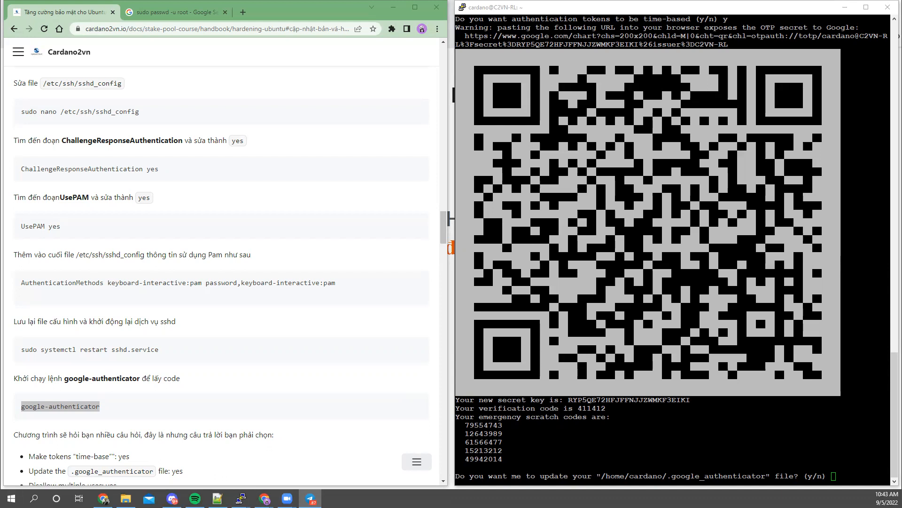
mouse_move(797, 300)
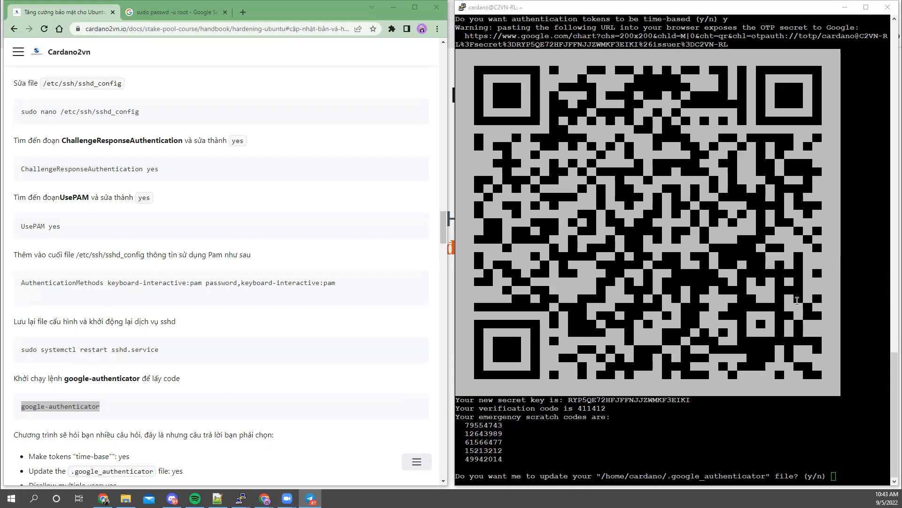
mouse_move(785, 399)
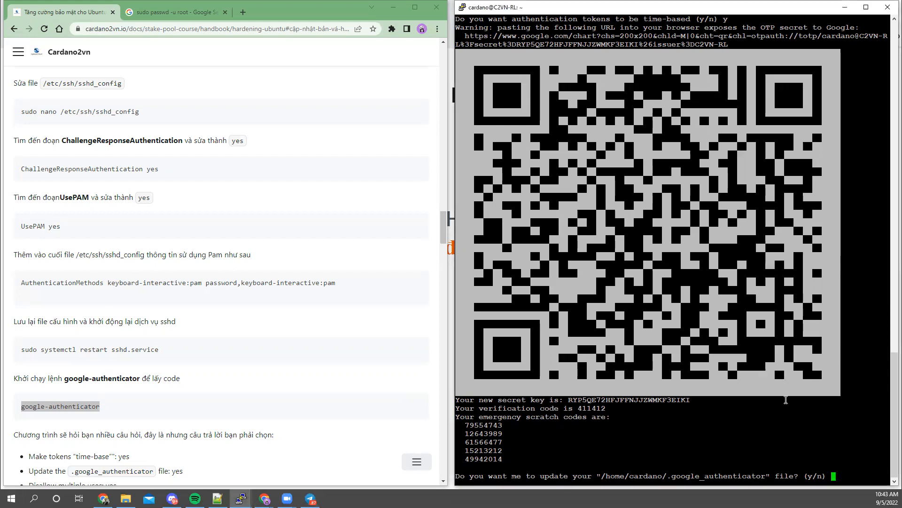
type("y")
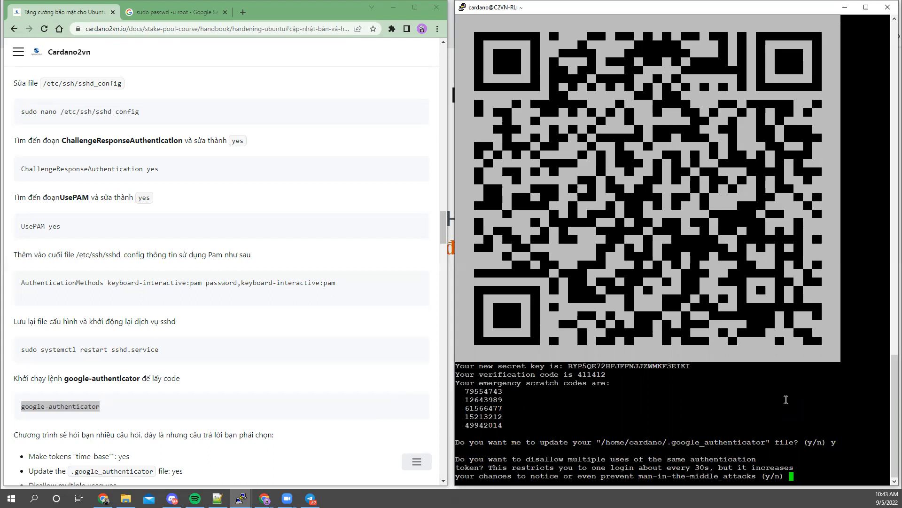
type("n")
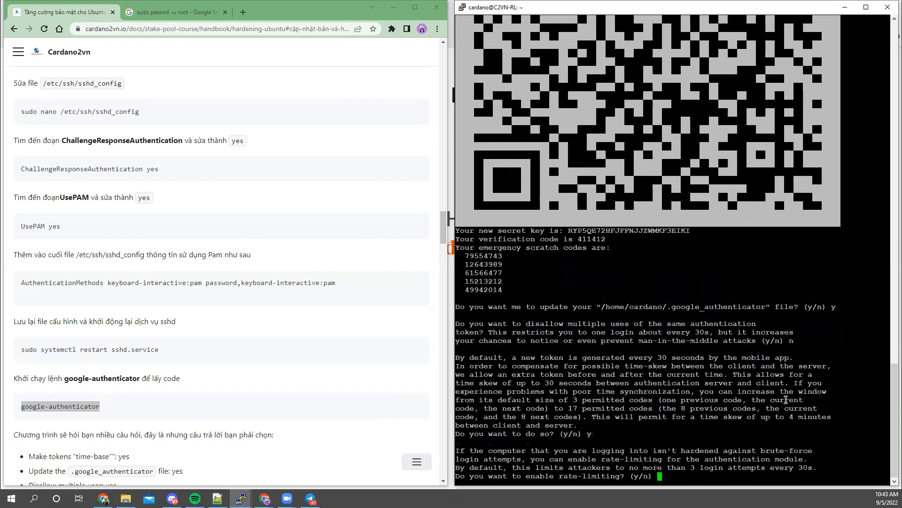
type("y")
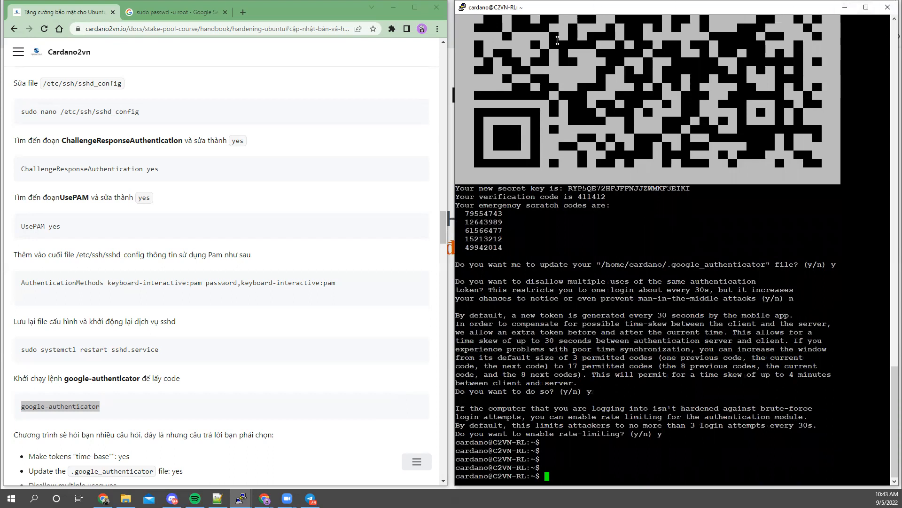
Search 'google authenticator' and open the Google Authenticator page on Google Play.
left_click(172, 11)
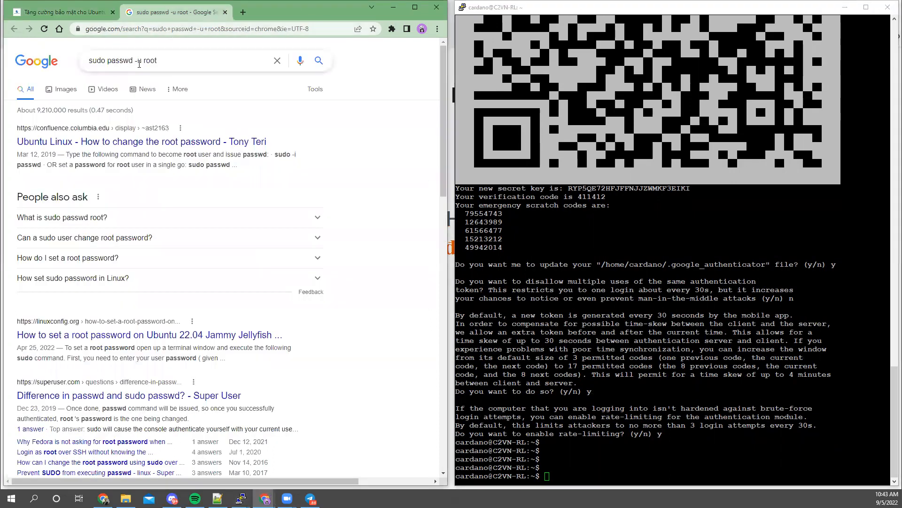
type("google authenticator")
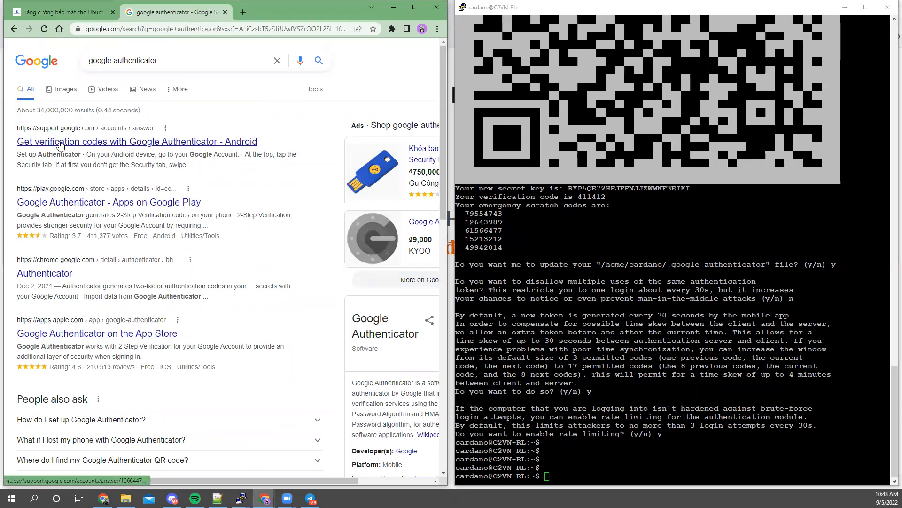
left_click(137, 141)
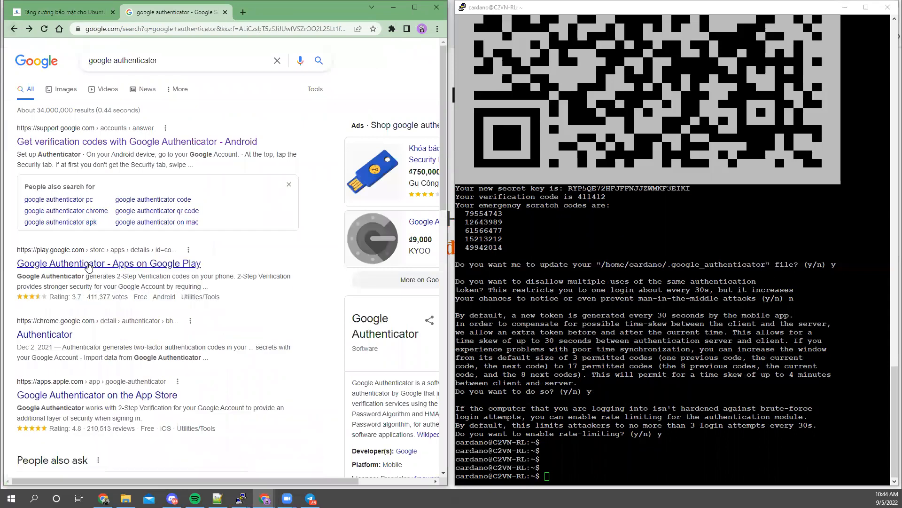
left_click(109, 263)
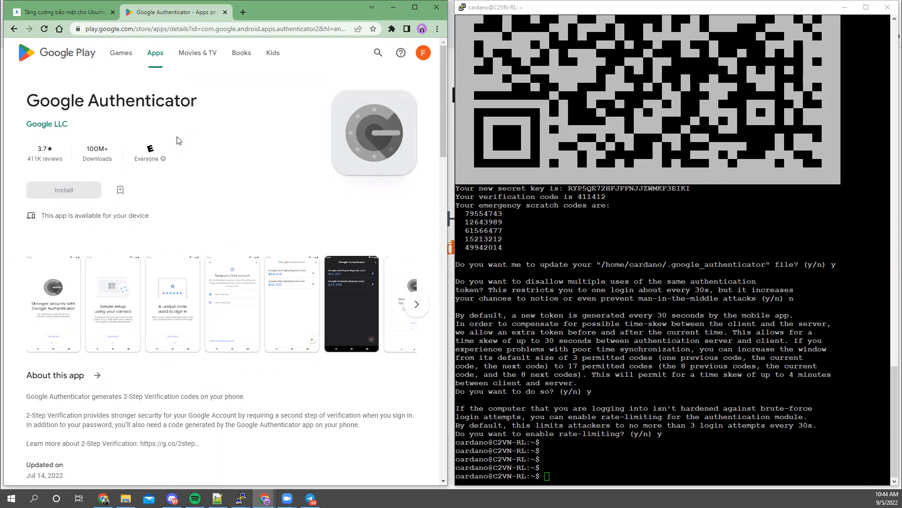
mouse_move(167, 148)
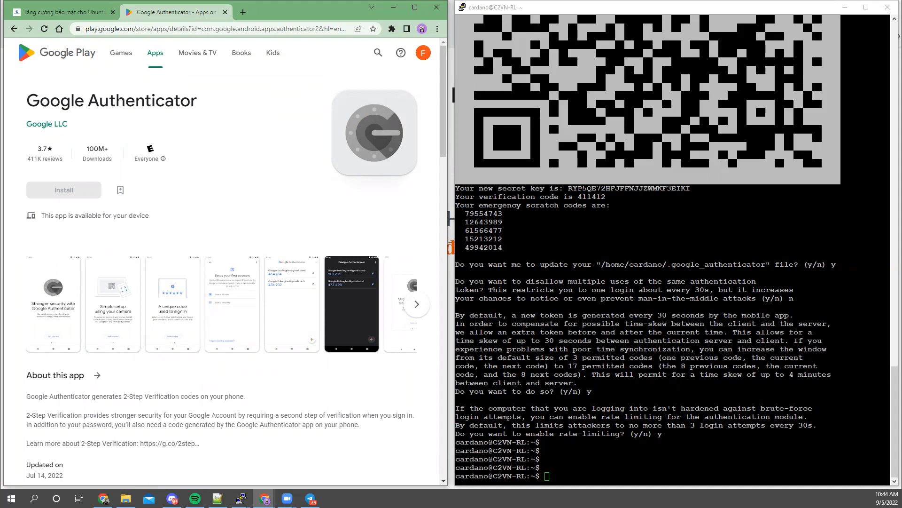
mouse_move(620, 337)
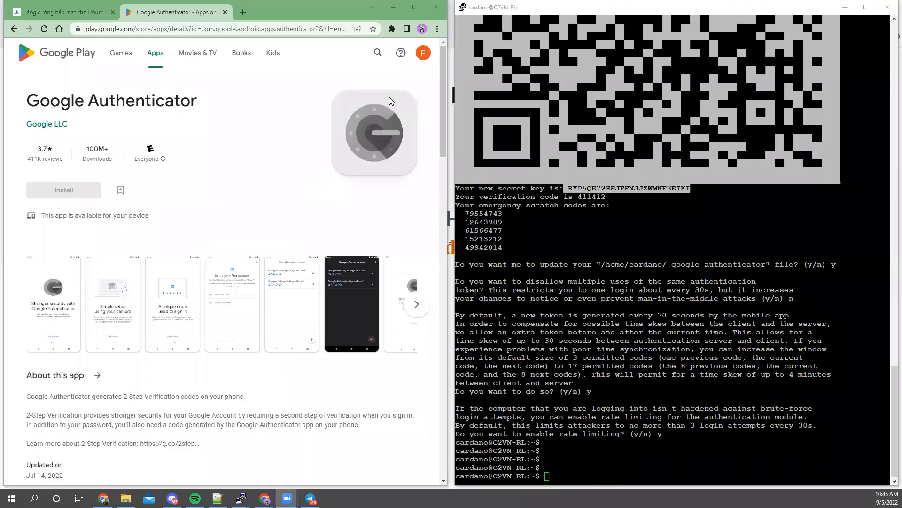
mouse_move(152, 295)
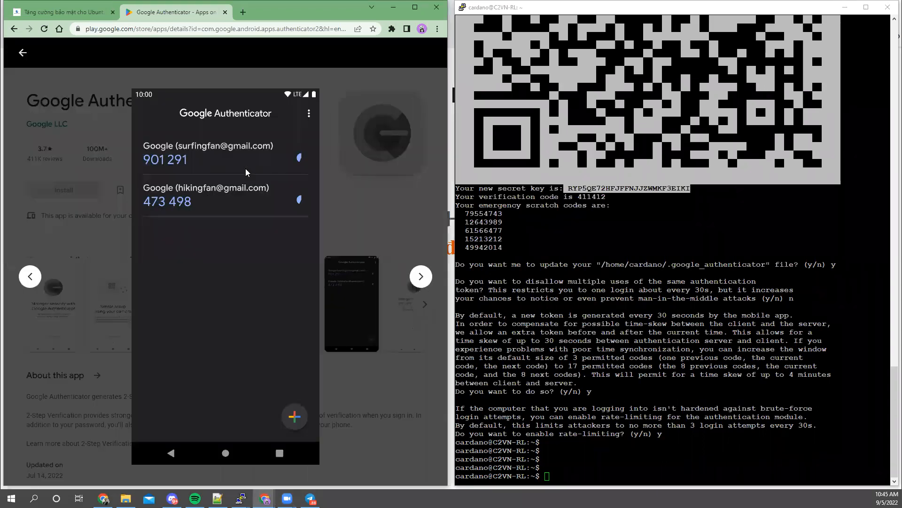
mouse_move(213, 290)
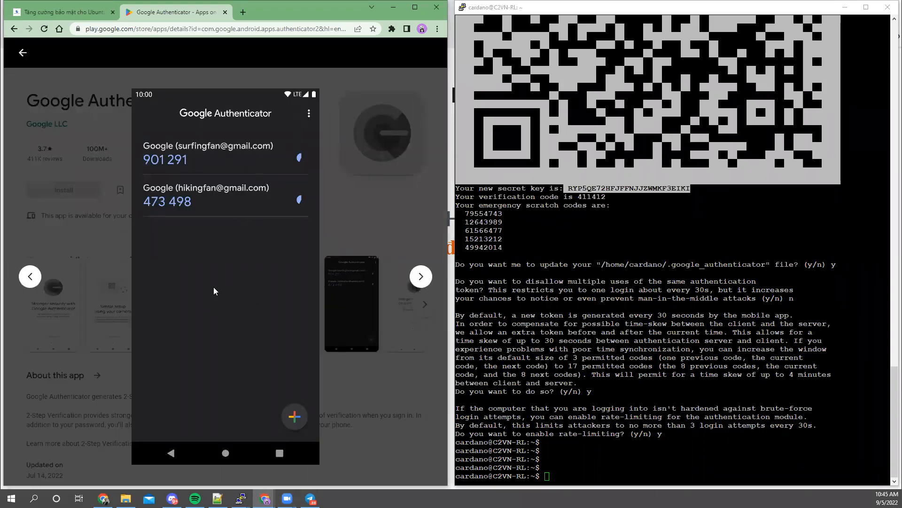
mouse_move(261, 231)
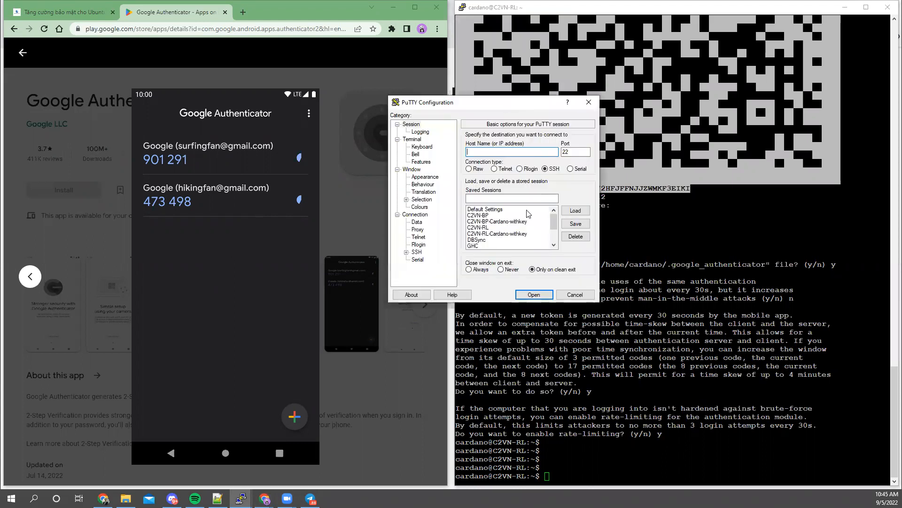
Load the saved C2VN-RL session and prefix the host name with the login user.
left_click(483, 227)
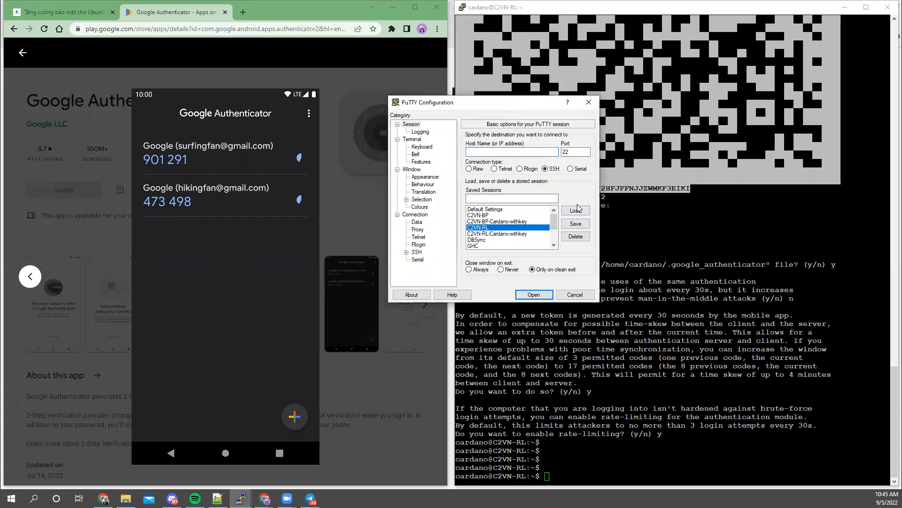
left_click(574, 210)
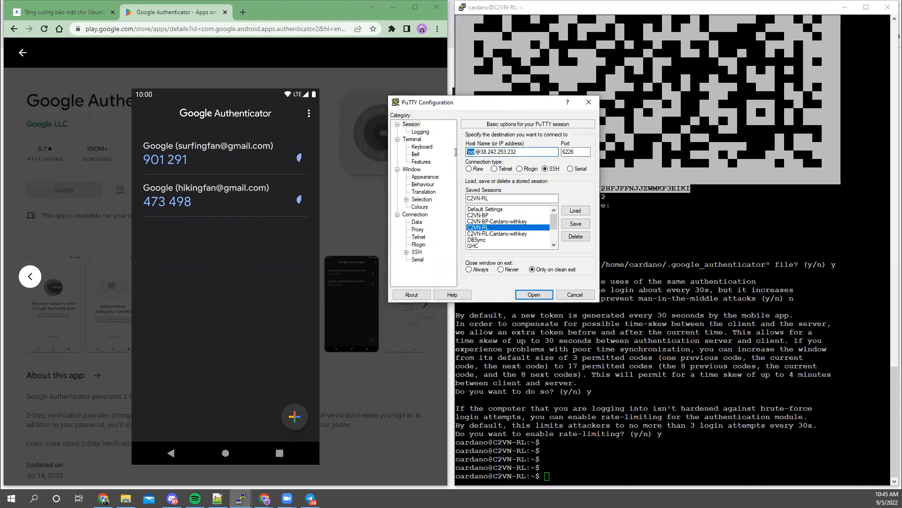
type("ca")
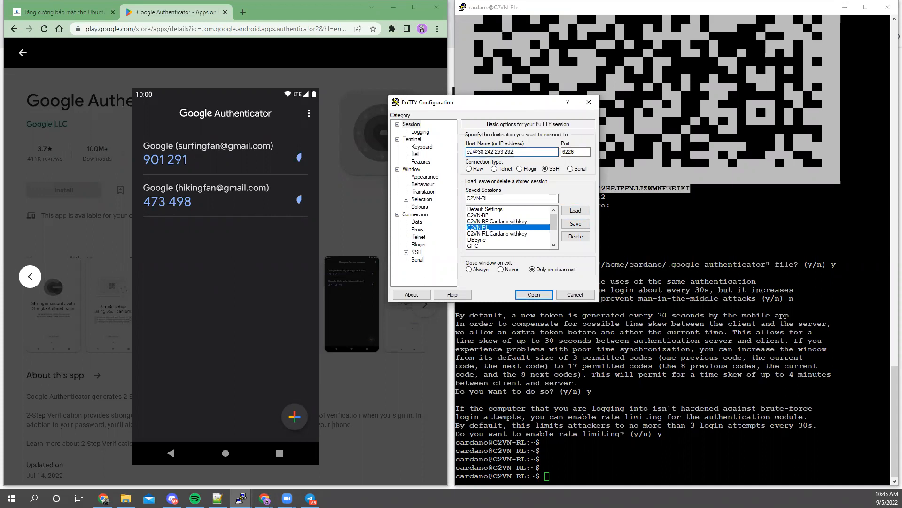